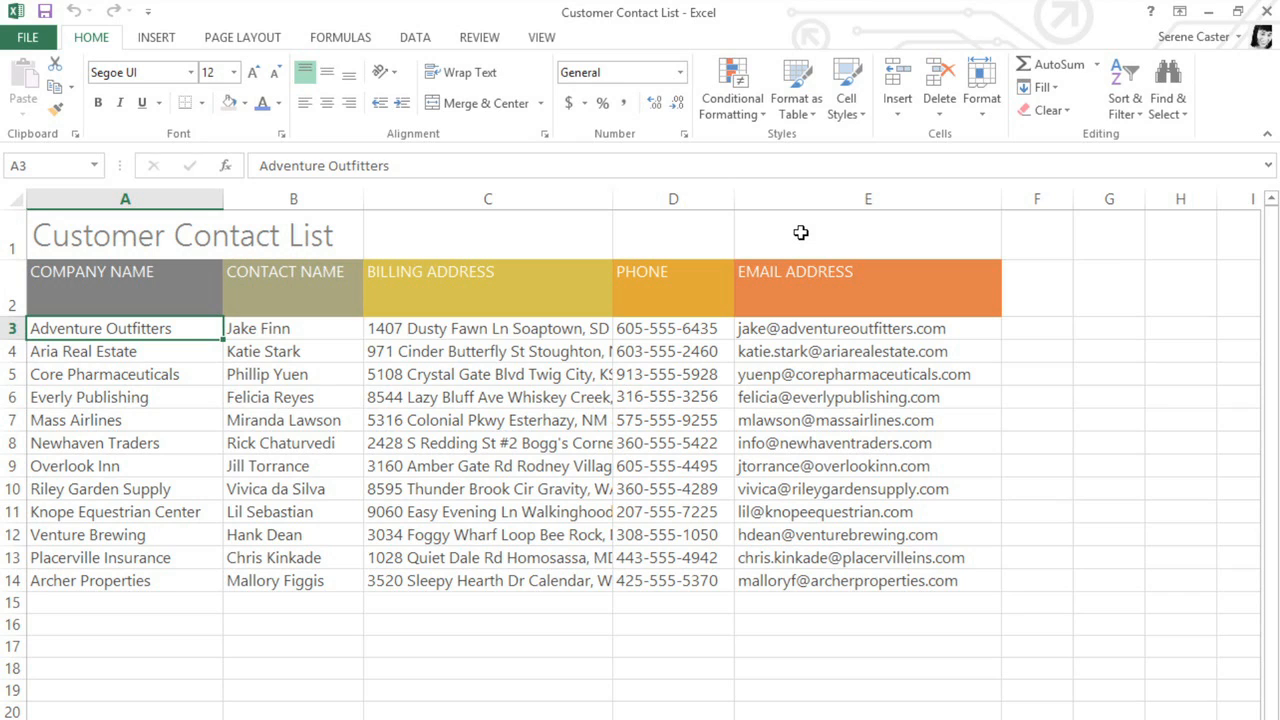
mouse_move(690, 229)
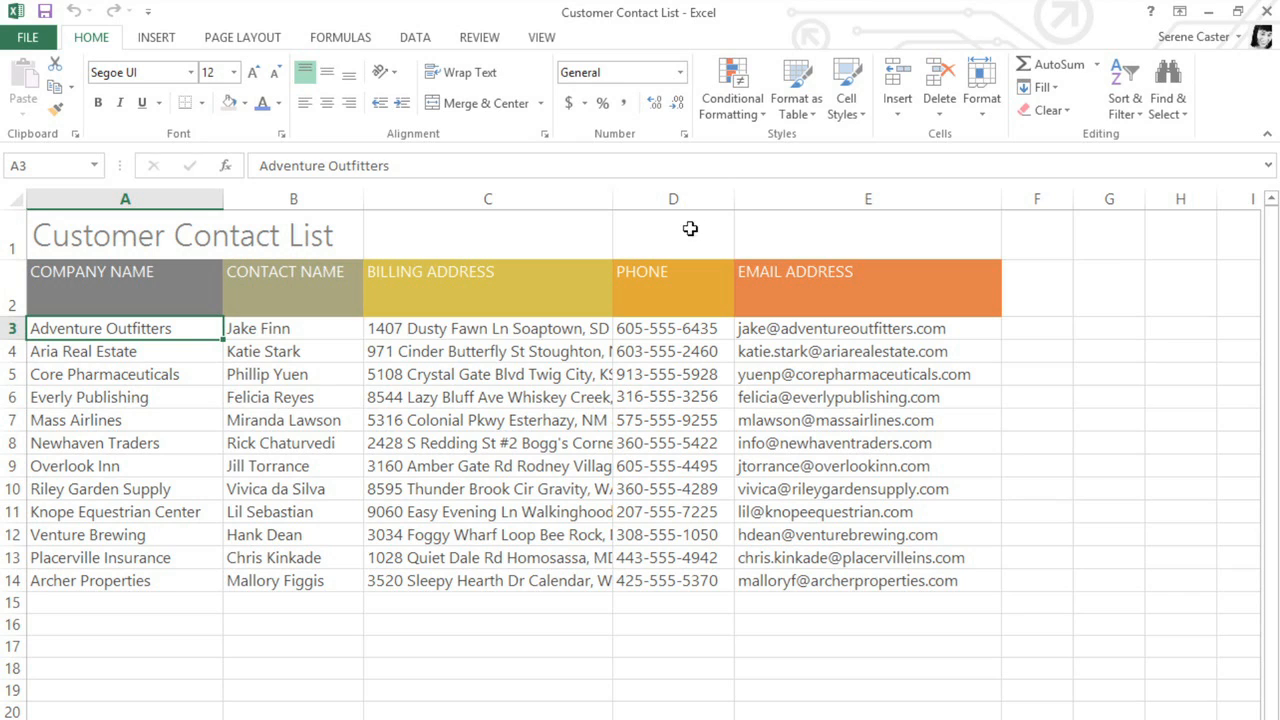
Drag column C wider until full billing addresses fit, then adjust data row heights
left_click(487, 198)
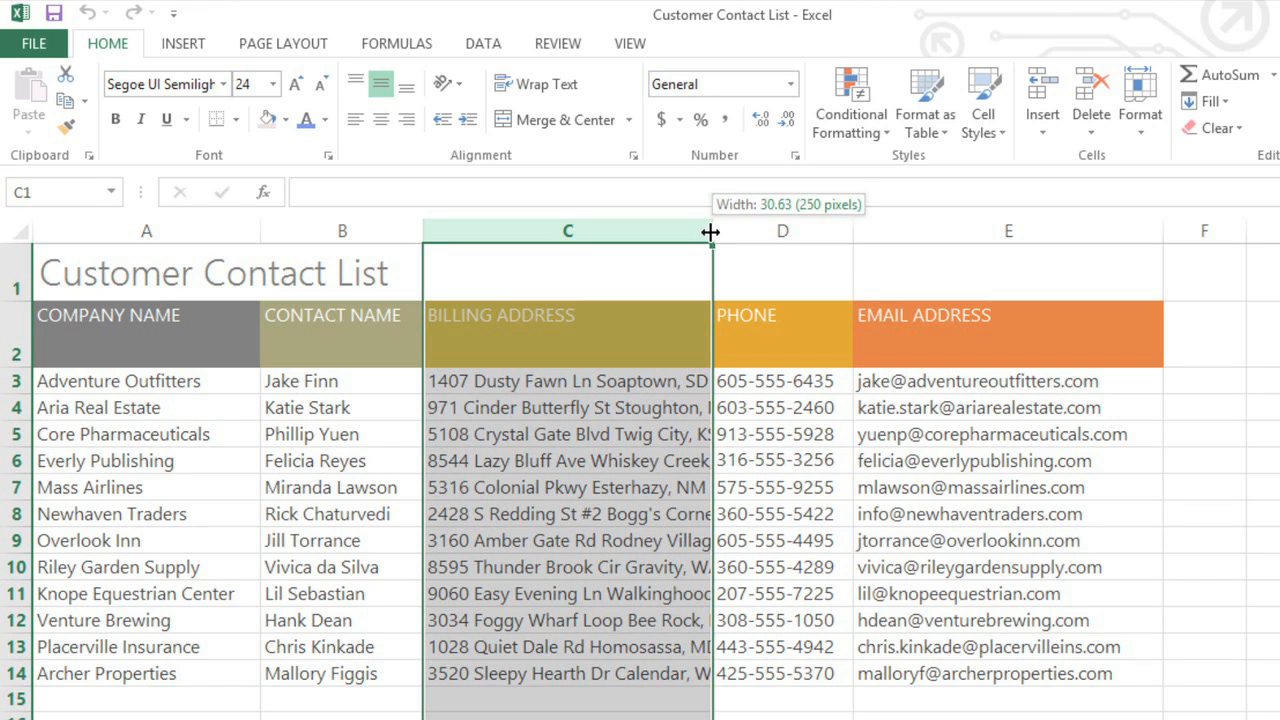
left_click_drag(712, 231, 1055, 231)
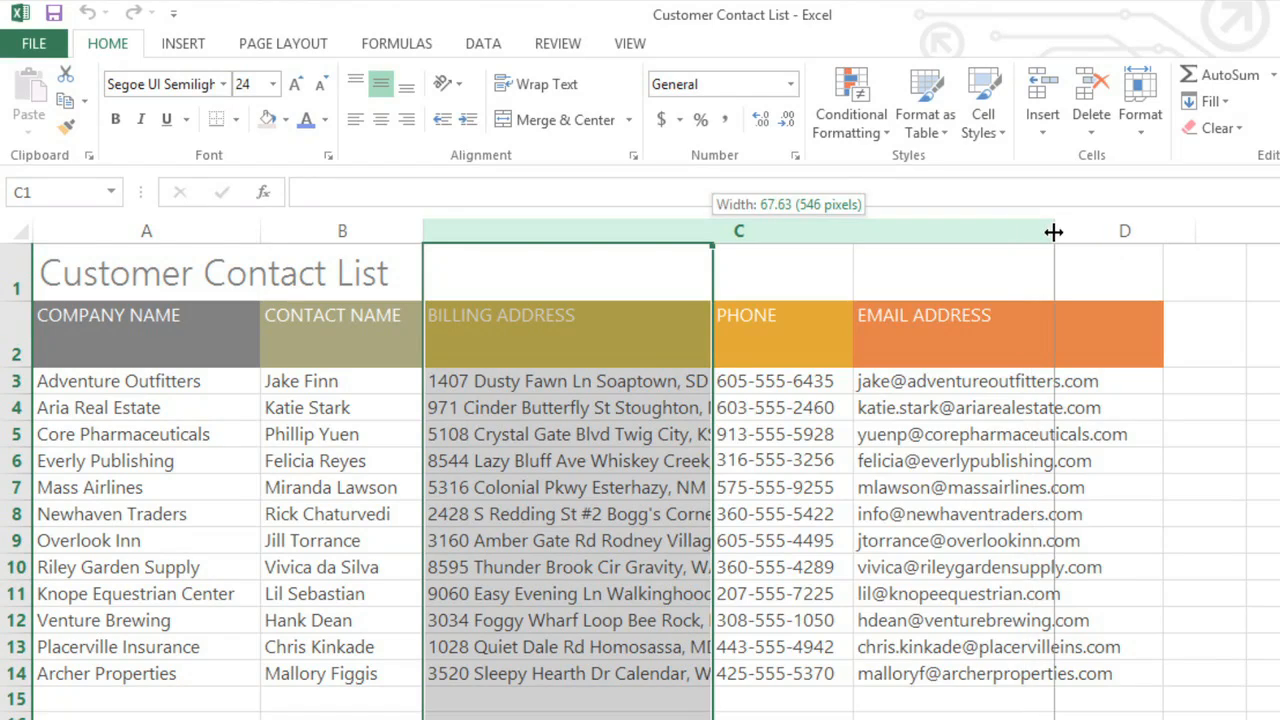
left_click_drag(712, 231, 1053, 231)
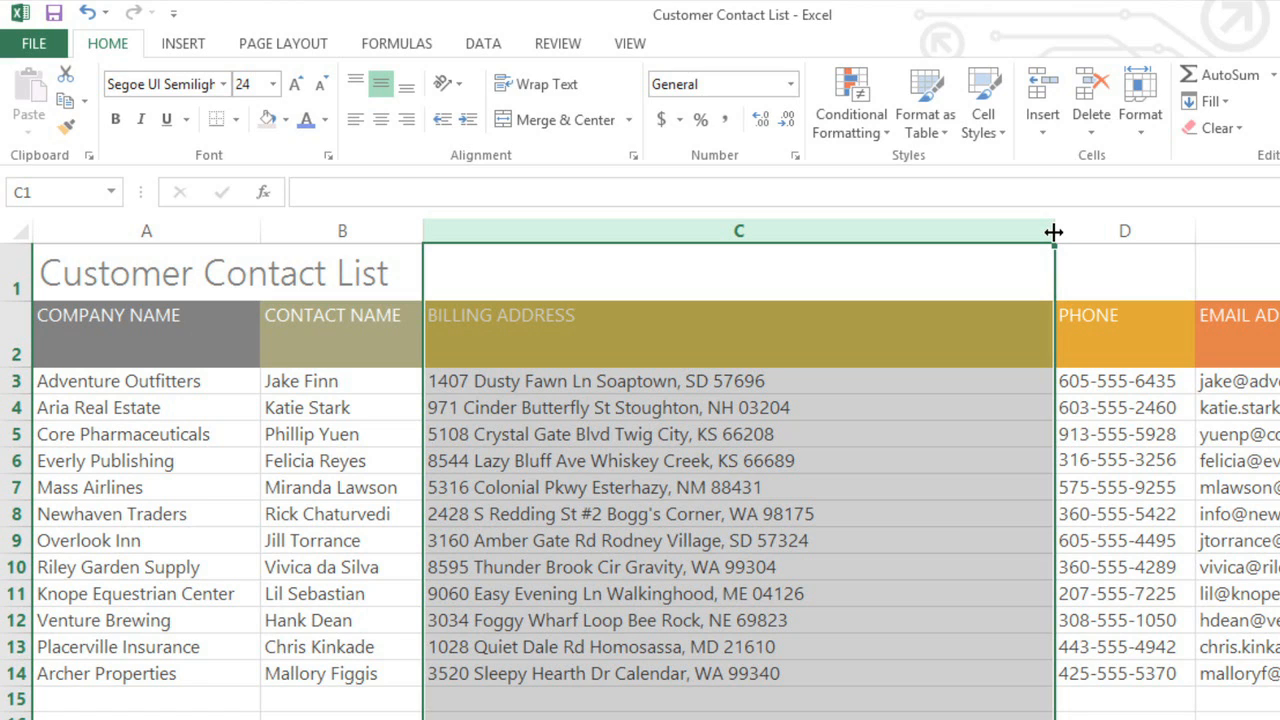
left_click_drag(1053, 231, 828, 231)
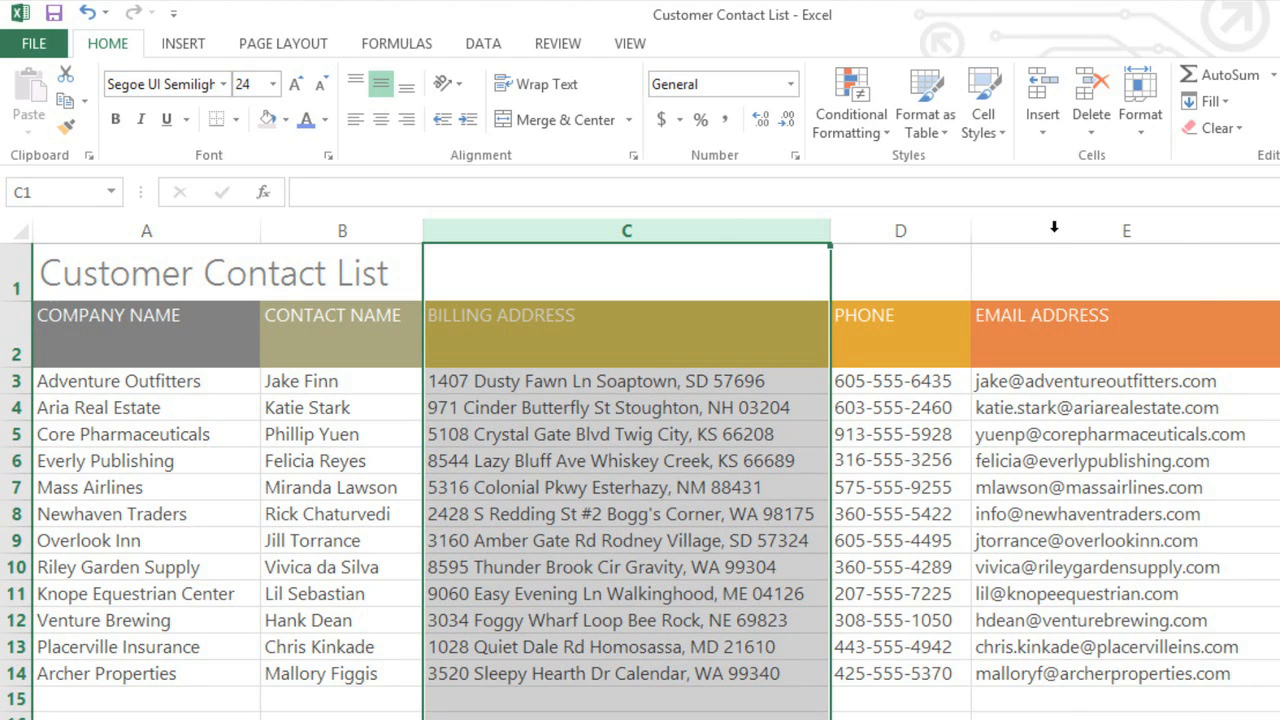
mouse_move(348, 341)
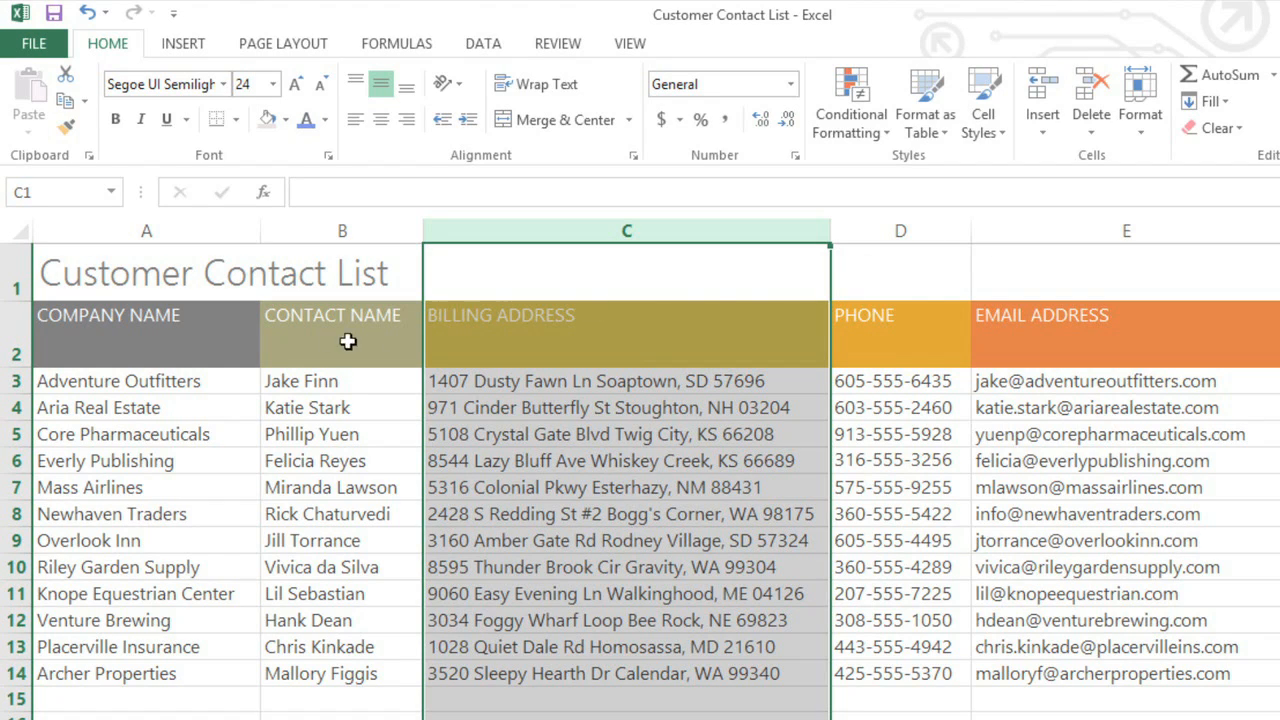
left_click_drag(10, 353, 10, 340)
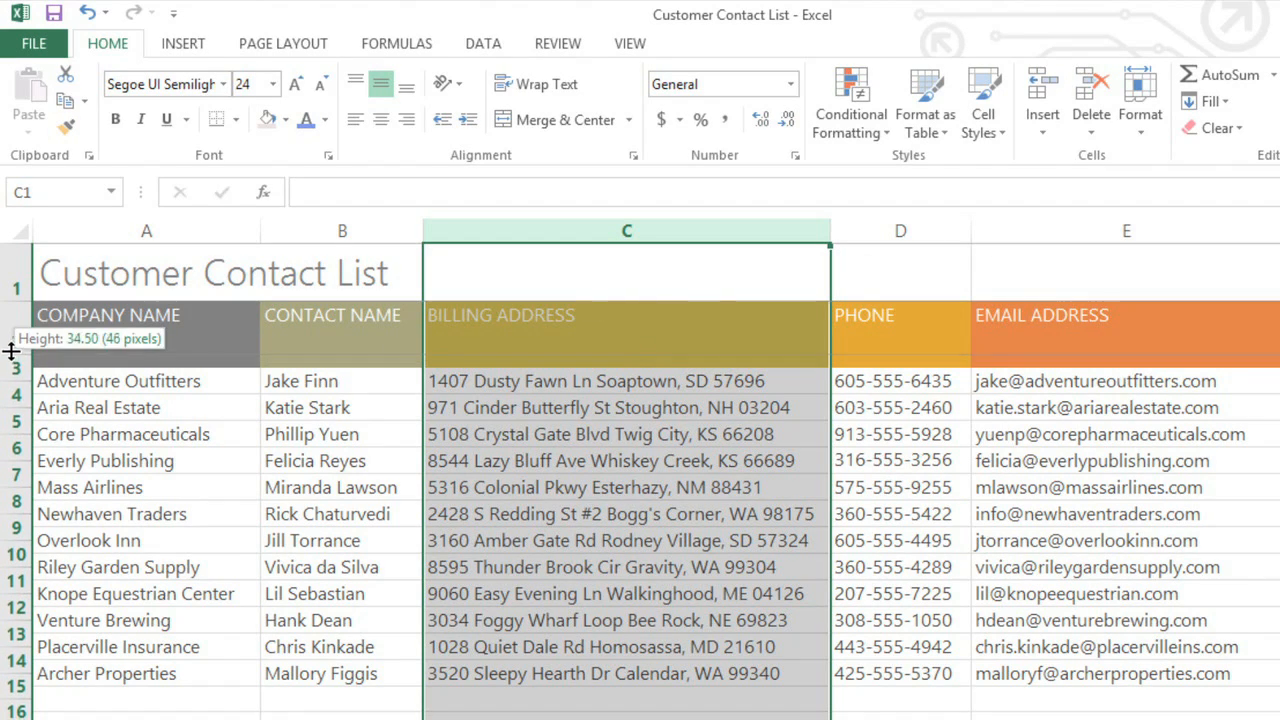
left_click_drag(10, 352, 10, 337)
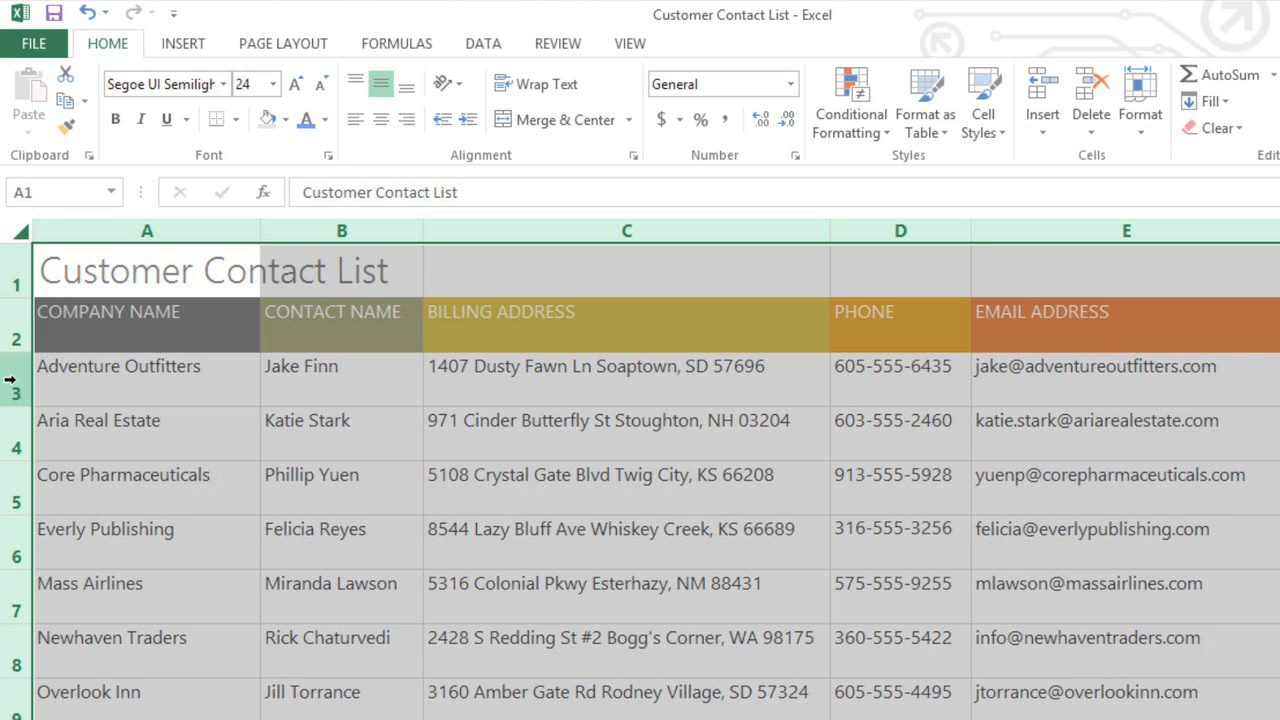
mouse_move(70, 432)
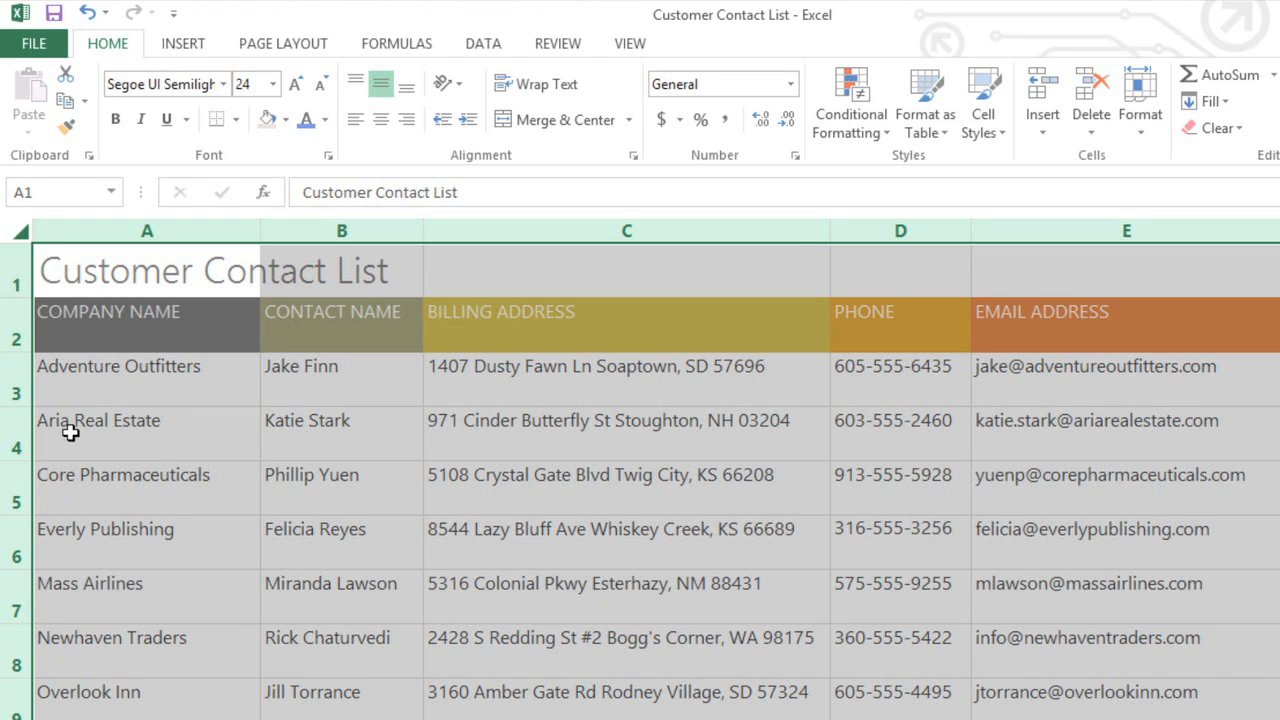
Insert a row with 'Research' in A5 and a 'FAX' column headed in E2
left_click(122, 474)
type("Bishop")
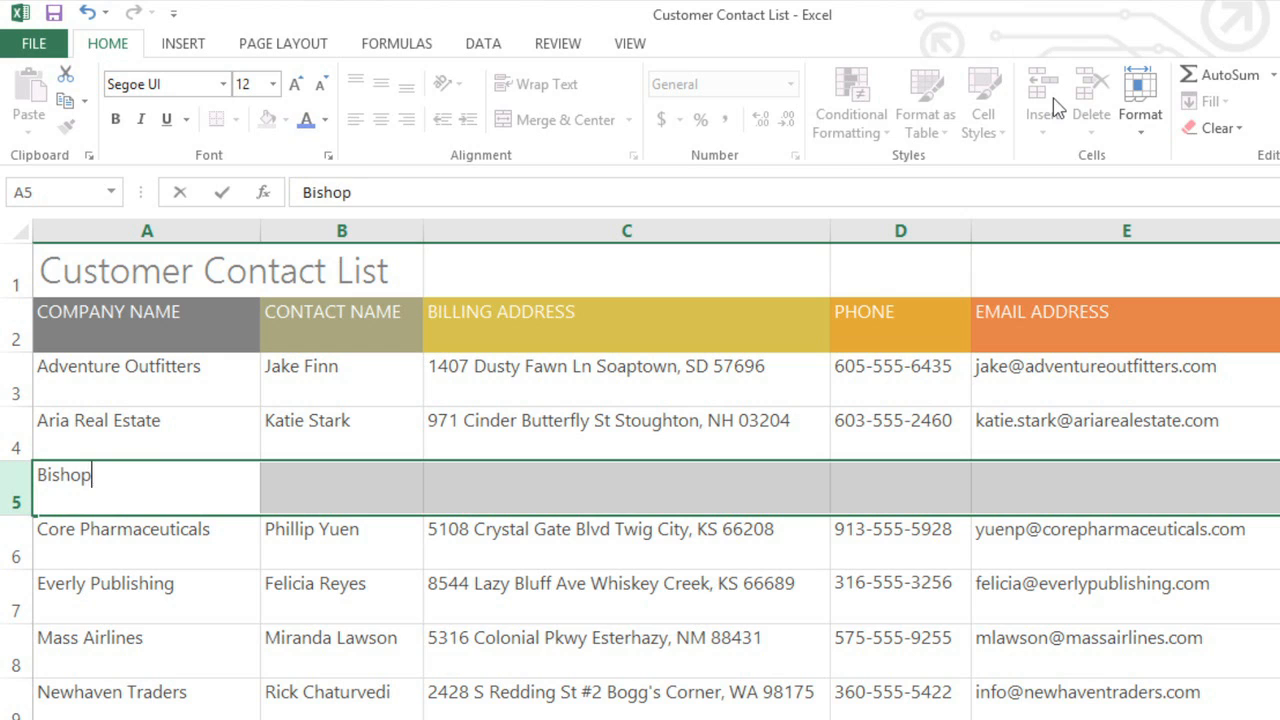
type("Research")
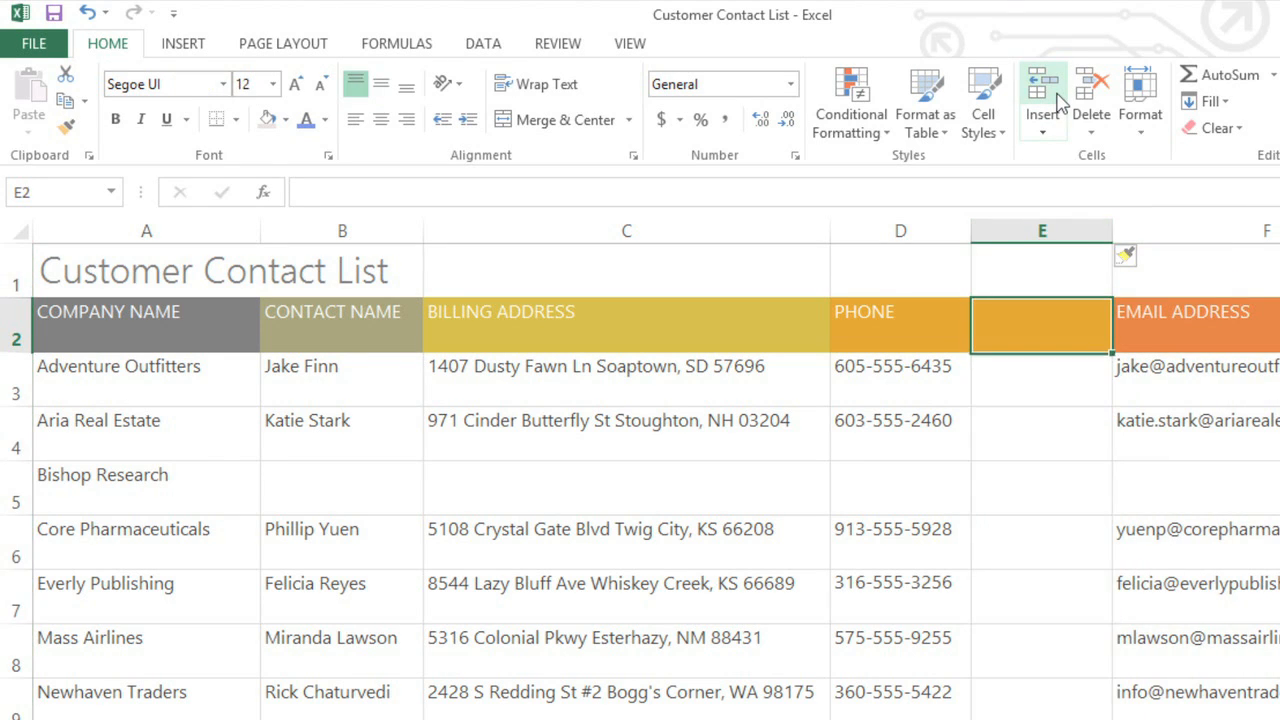
type("FAX")
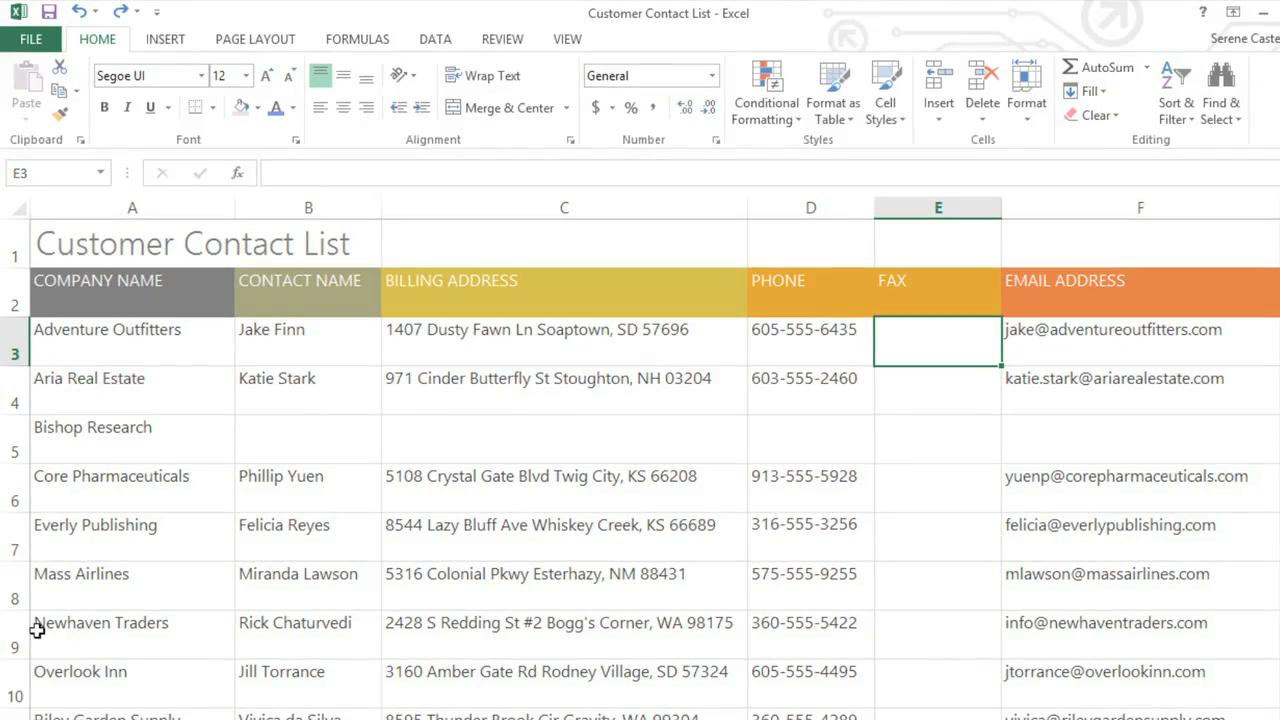
Delete row 9, the Newhaven Traders entry
left_click(132, 622)
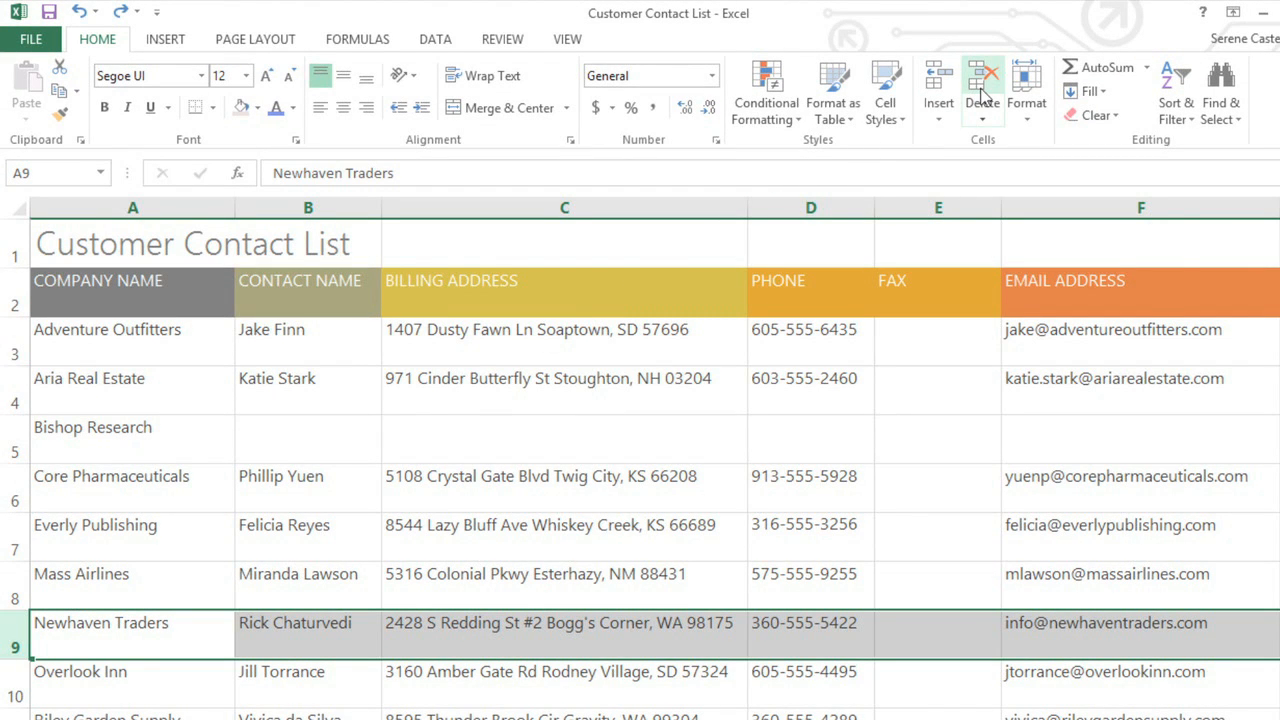
left_click(981, 90)
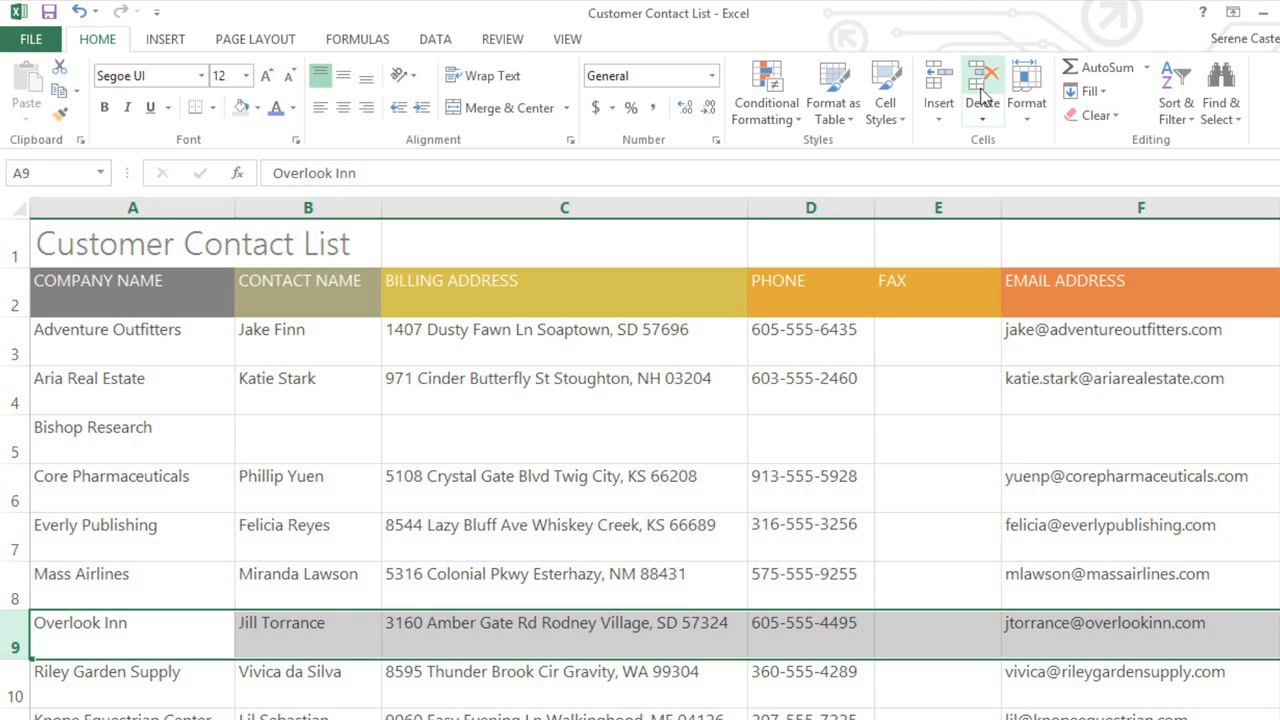
mouse_move(810, 207)
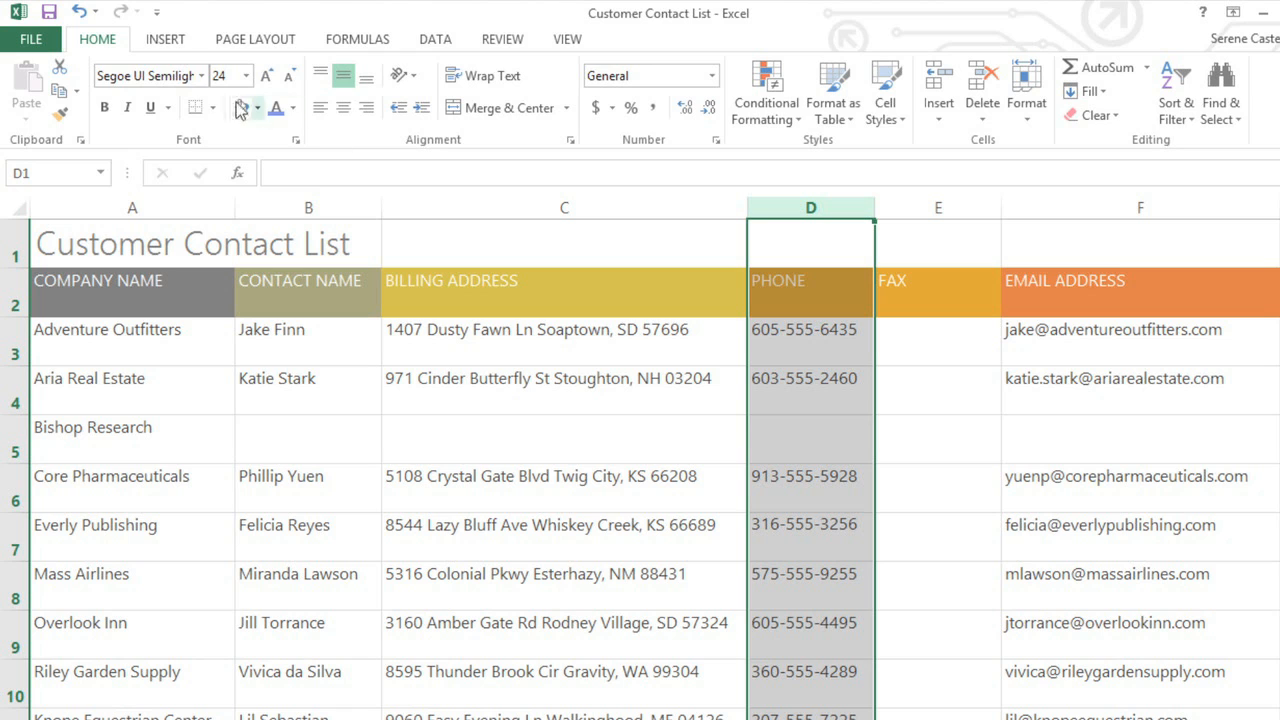
mouse_move(59, 67)
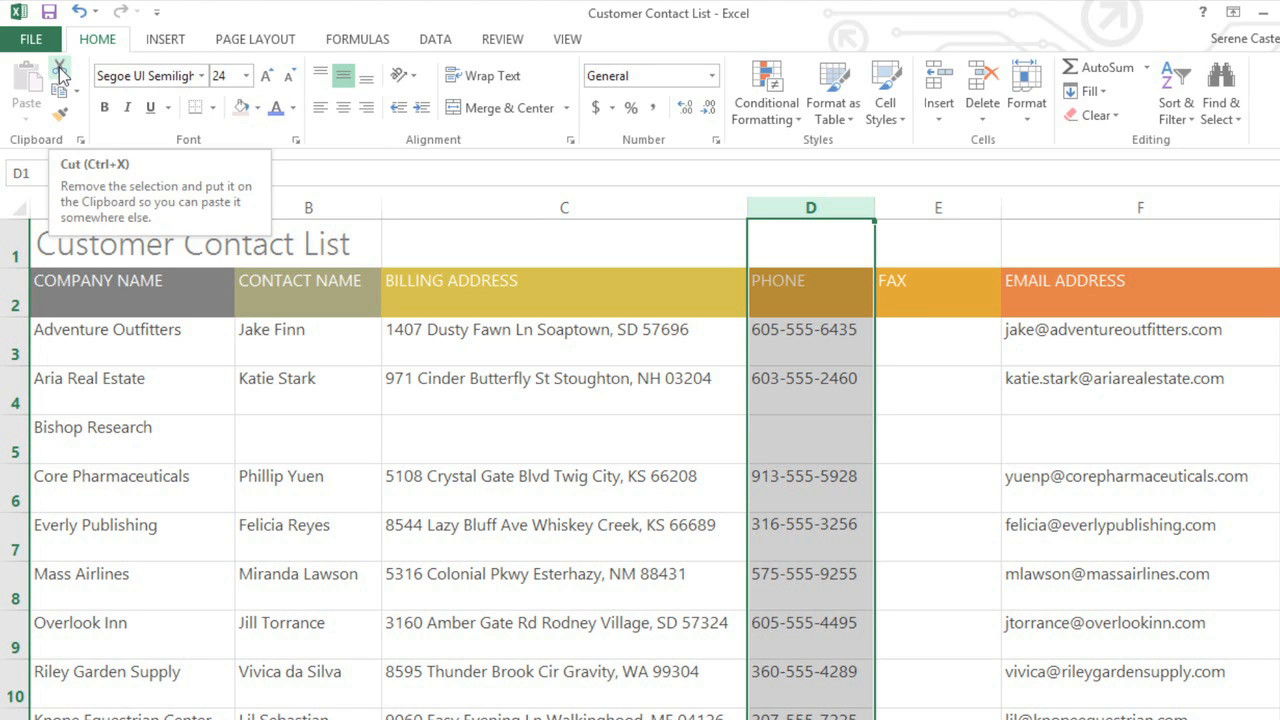
Cut the Phone column and insert it after the FAX column
left_click(59, 67)
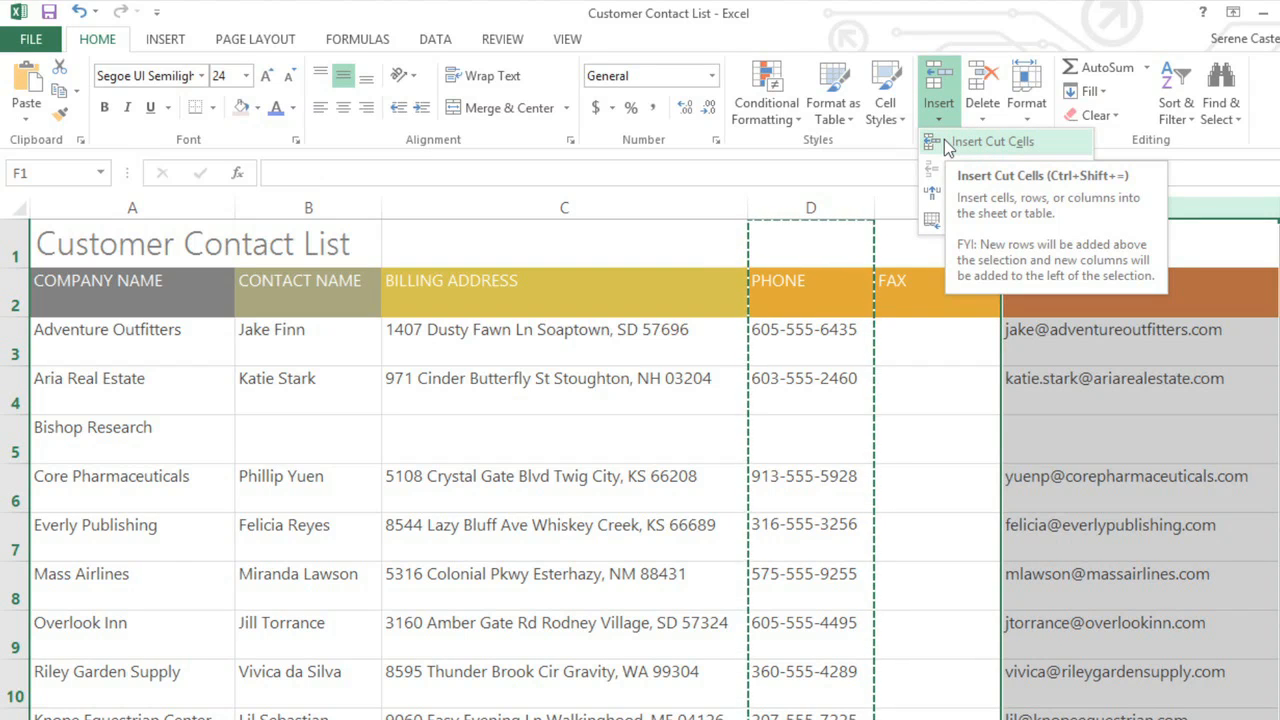
left_click(990, 141)
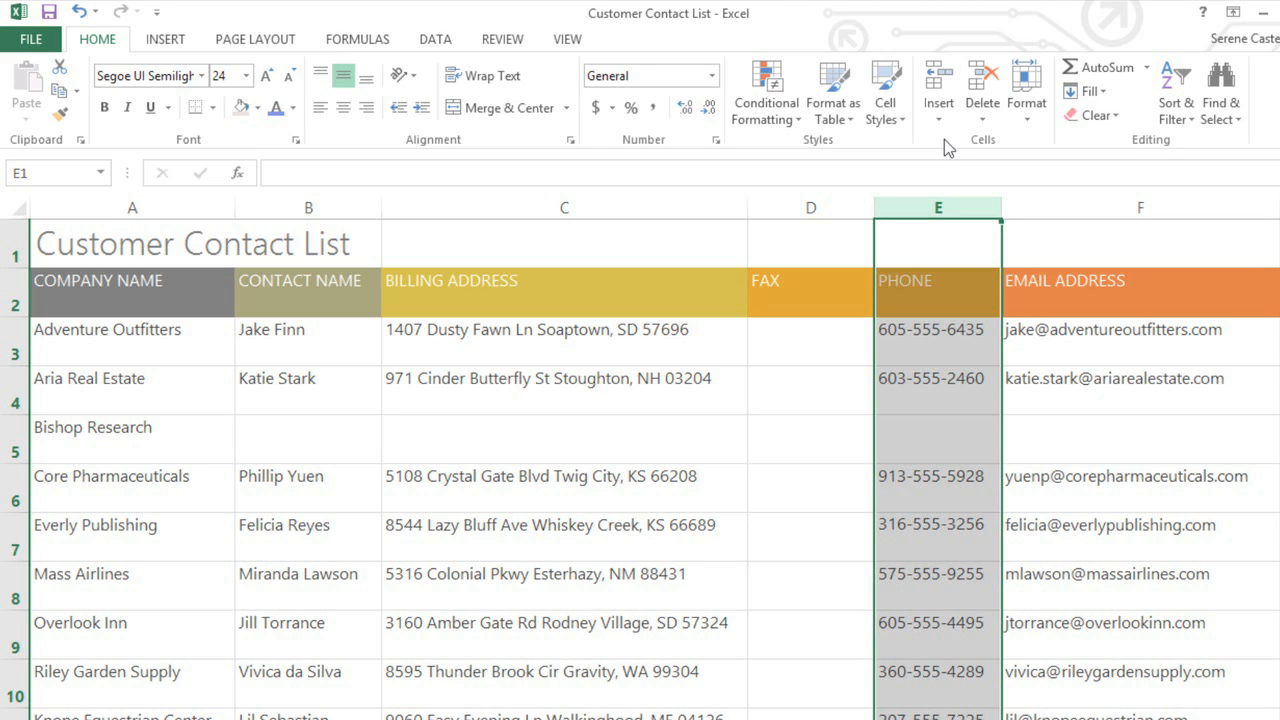
left_click_drag(564, 207, 810, 207)
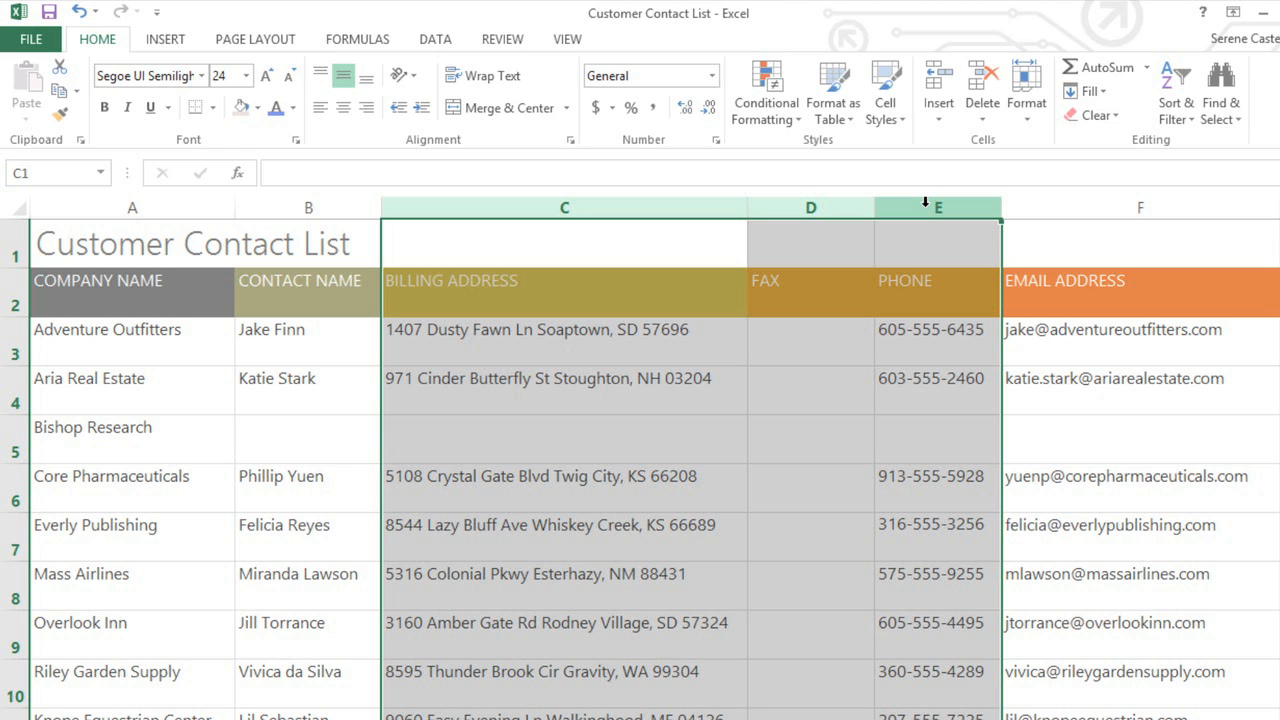
right_click(938, 207)
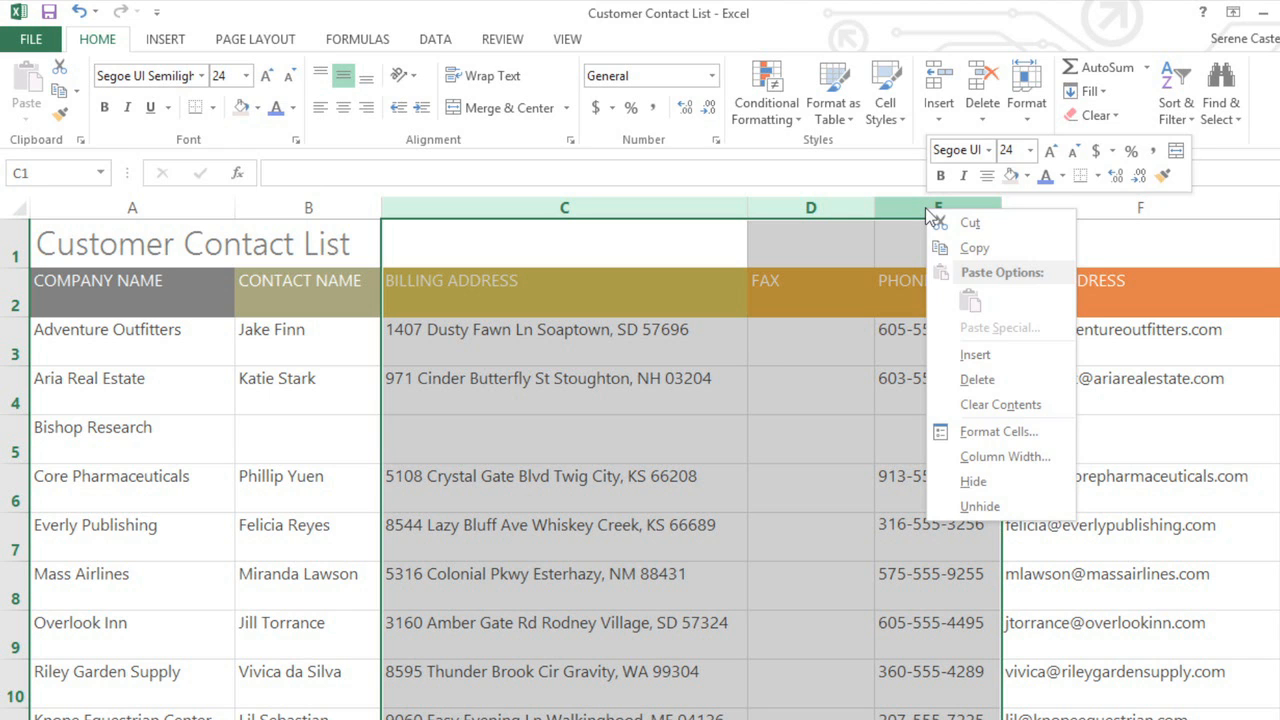
mouse_move(973, 481)
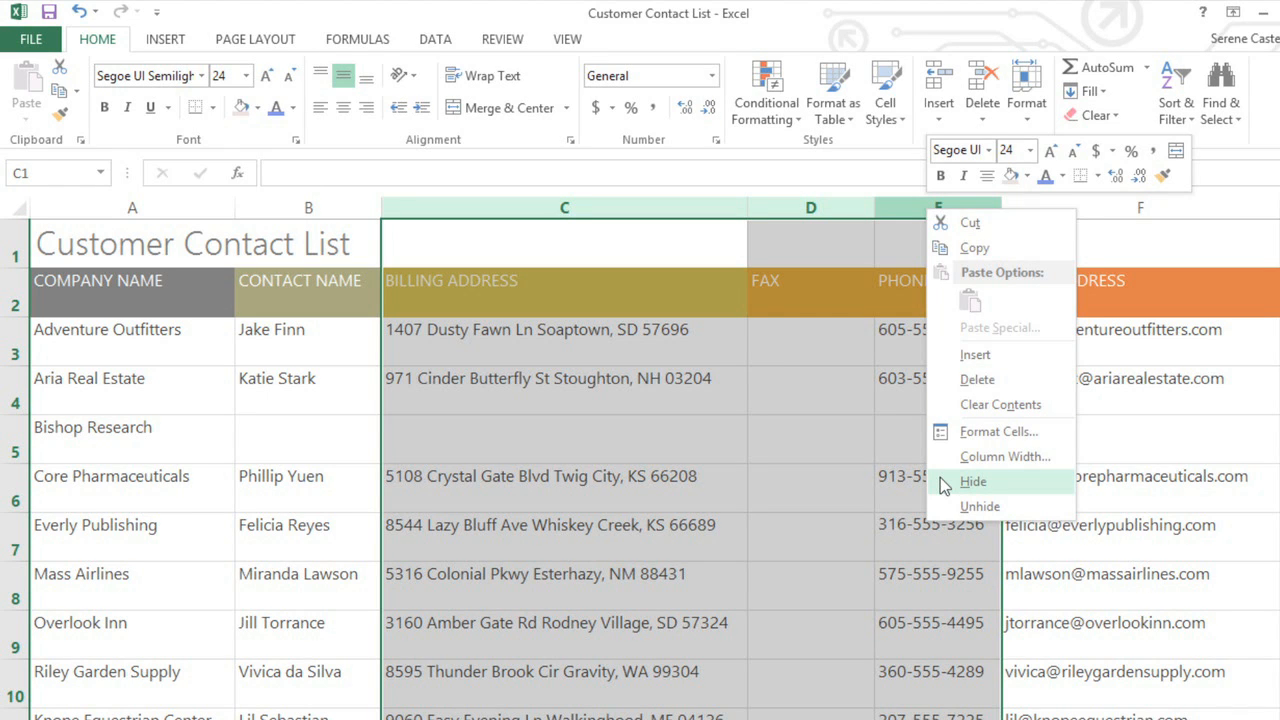
left_click(972, 481)
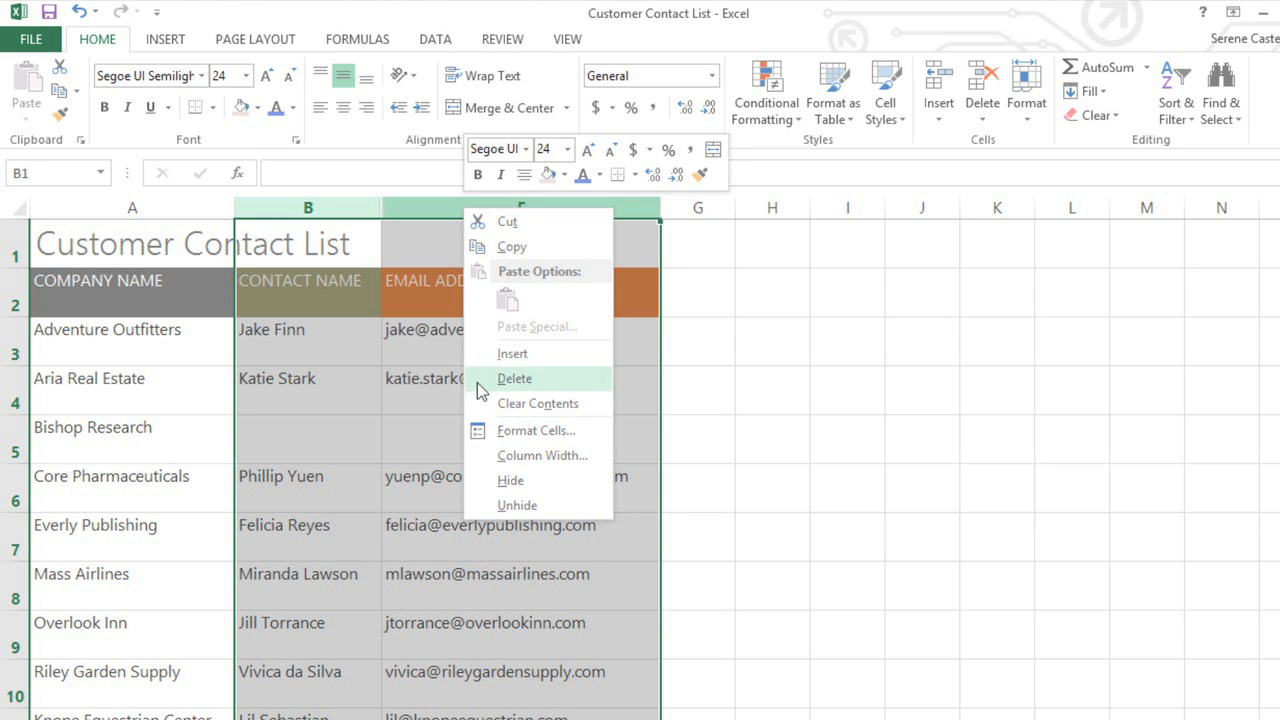
left_click(517, 504)
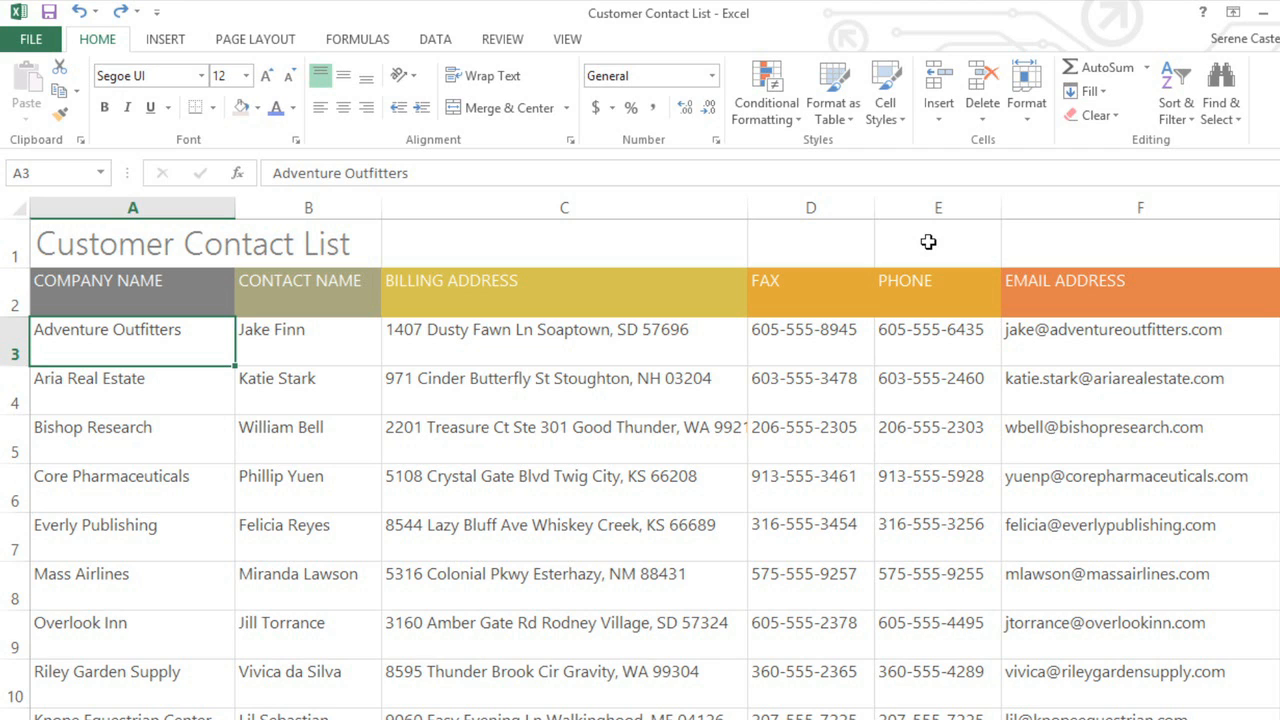
mouse_move(728, 220)
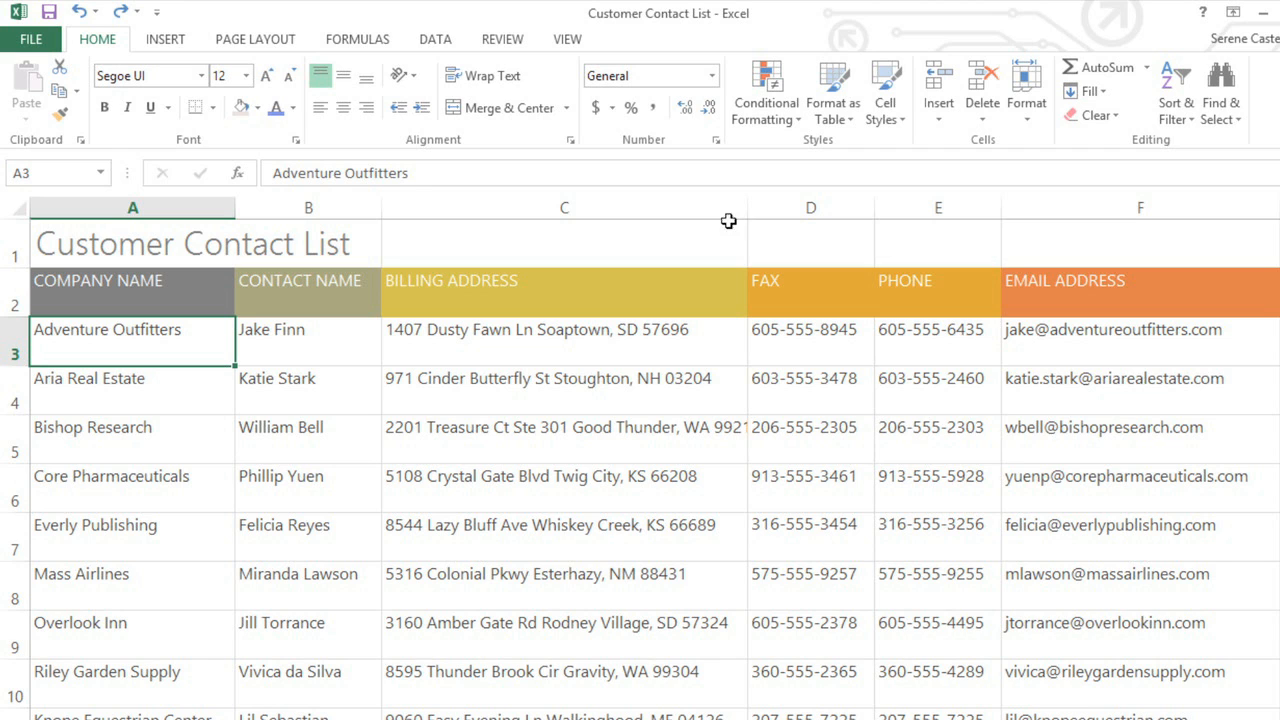
Narrow column C to about 25 and wrap the billing addresses onto two lines
left_click(564, 207)
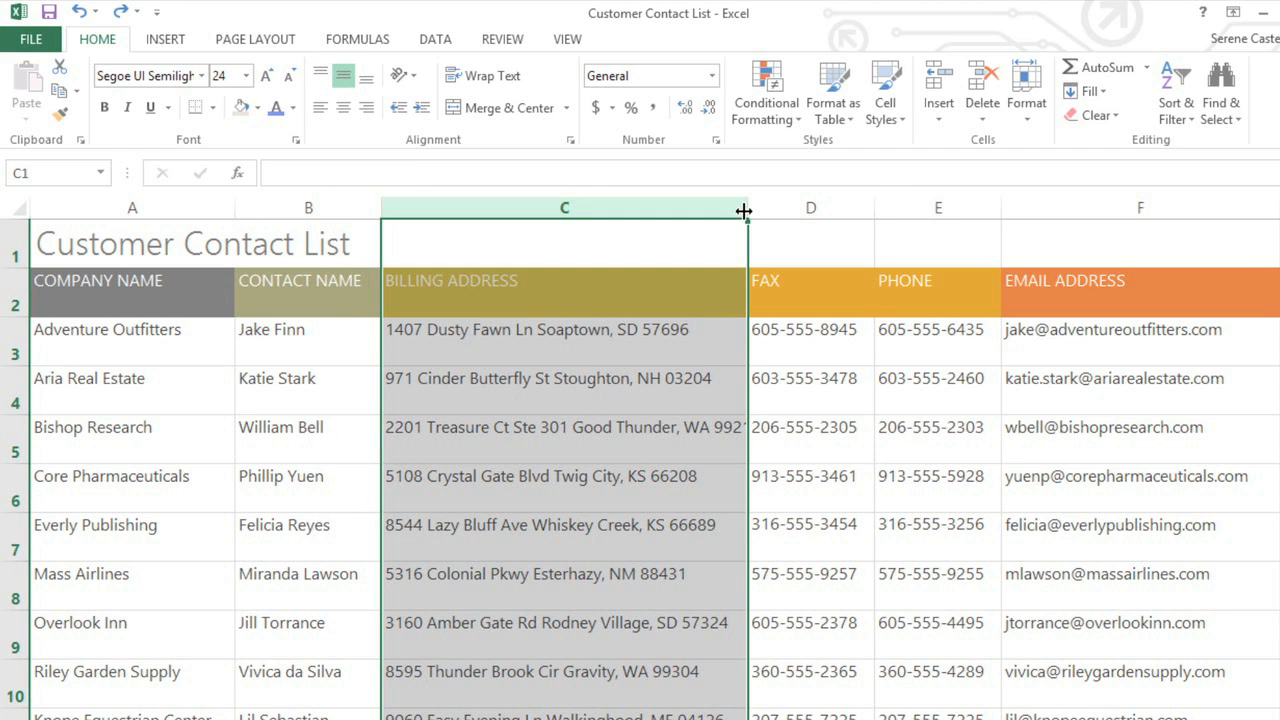
left_click_drag(744, 208, 588, 208)
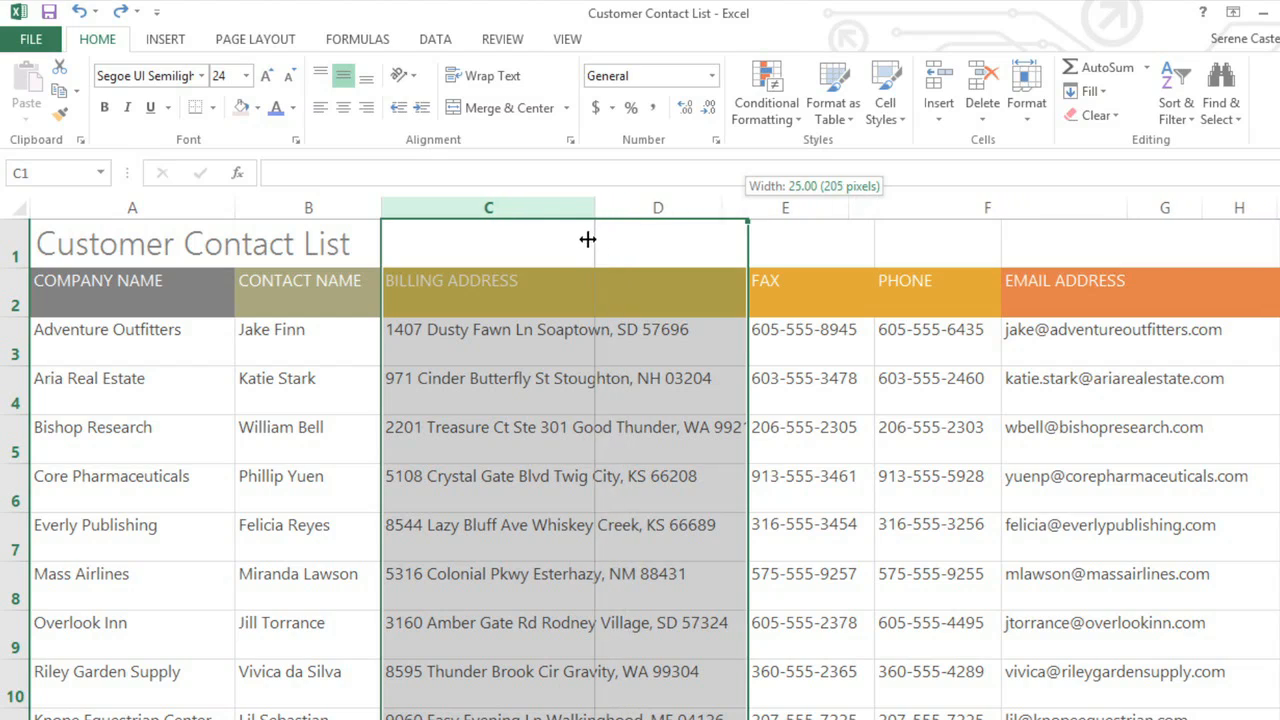
left_click_drag(594, 207, 583, 207)
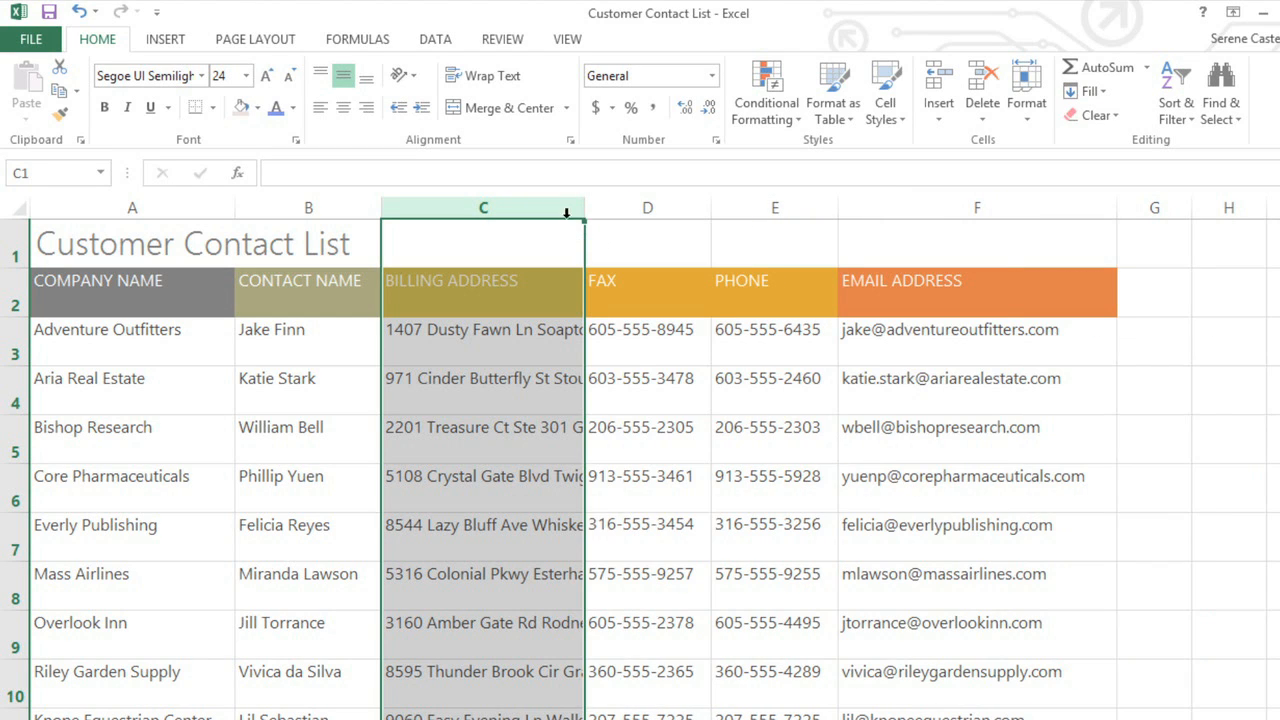
mouse_move(491, 75)
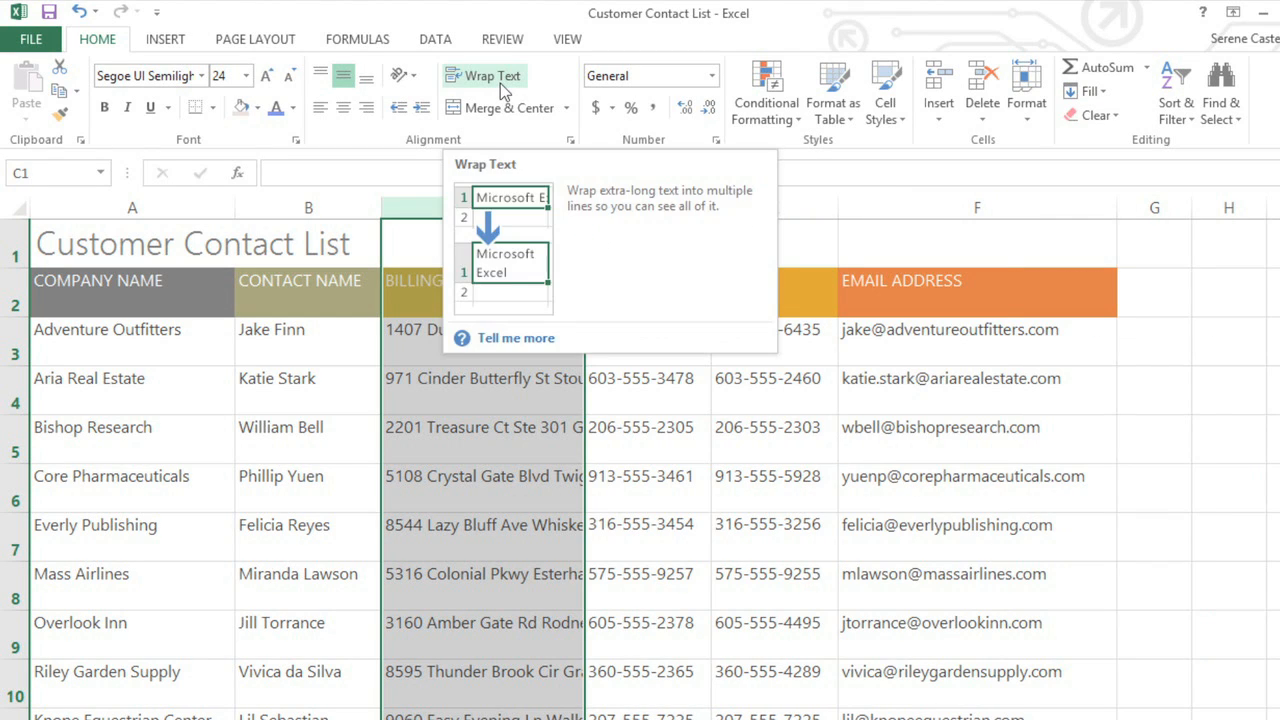
left_click(491, 75)
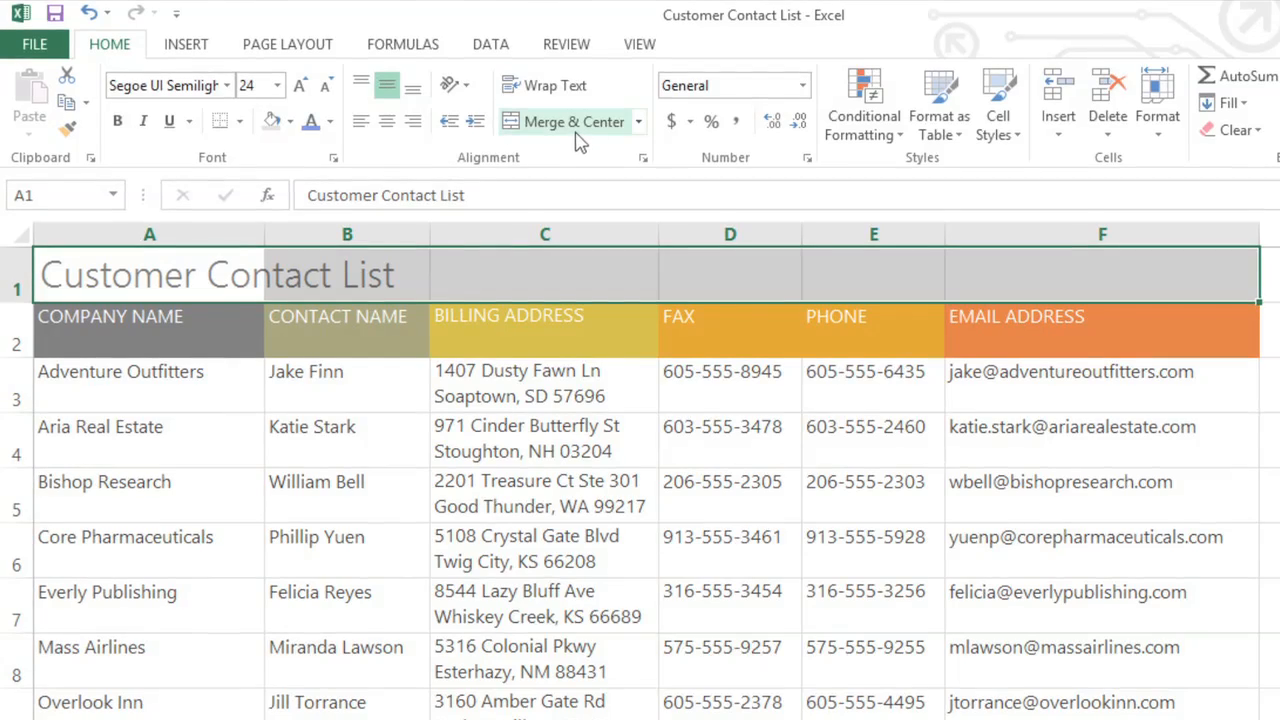
Merge and center 'Customer Contact List' across A1:F1, then view other merge options
left_click(573, 121)
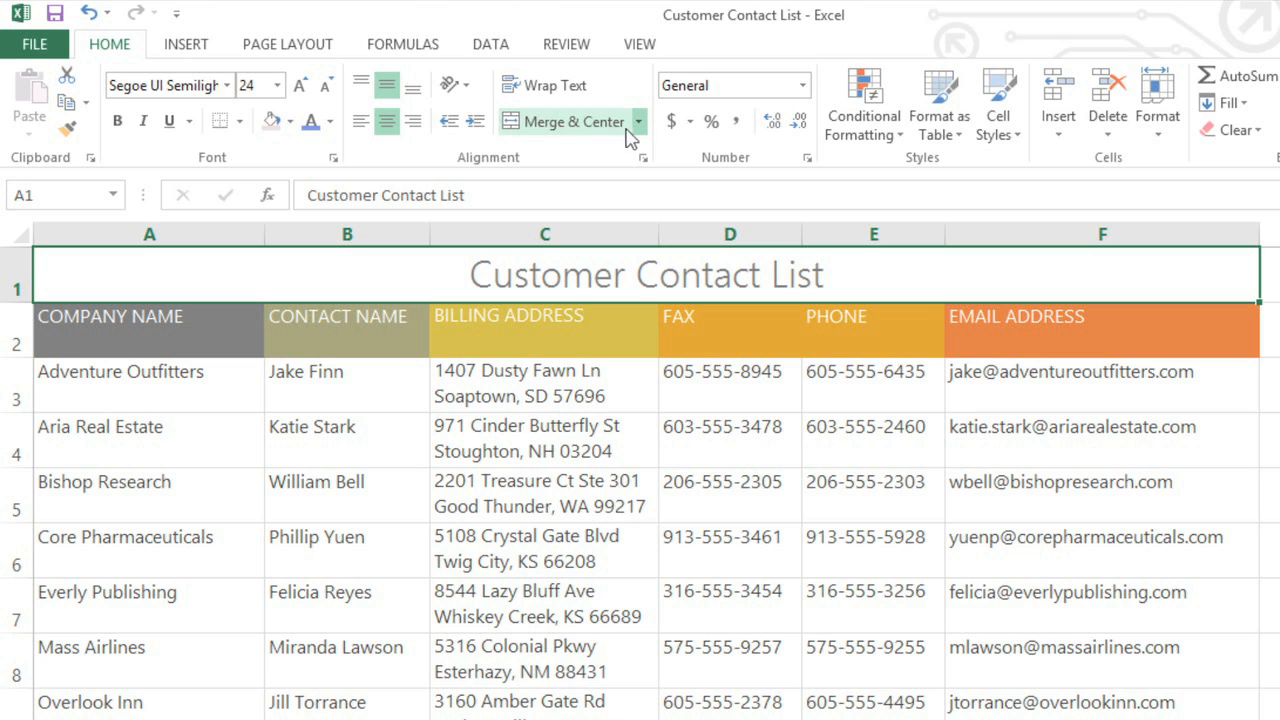
mouse_move(640, 135)
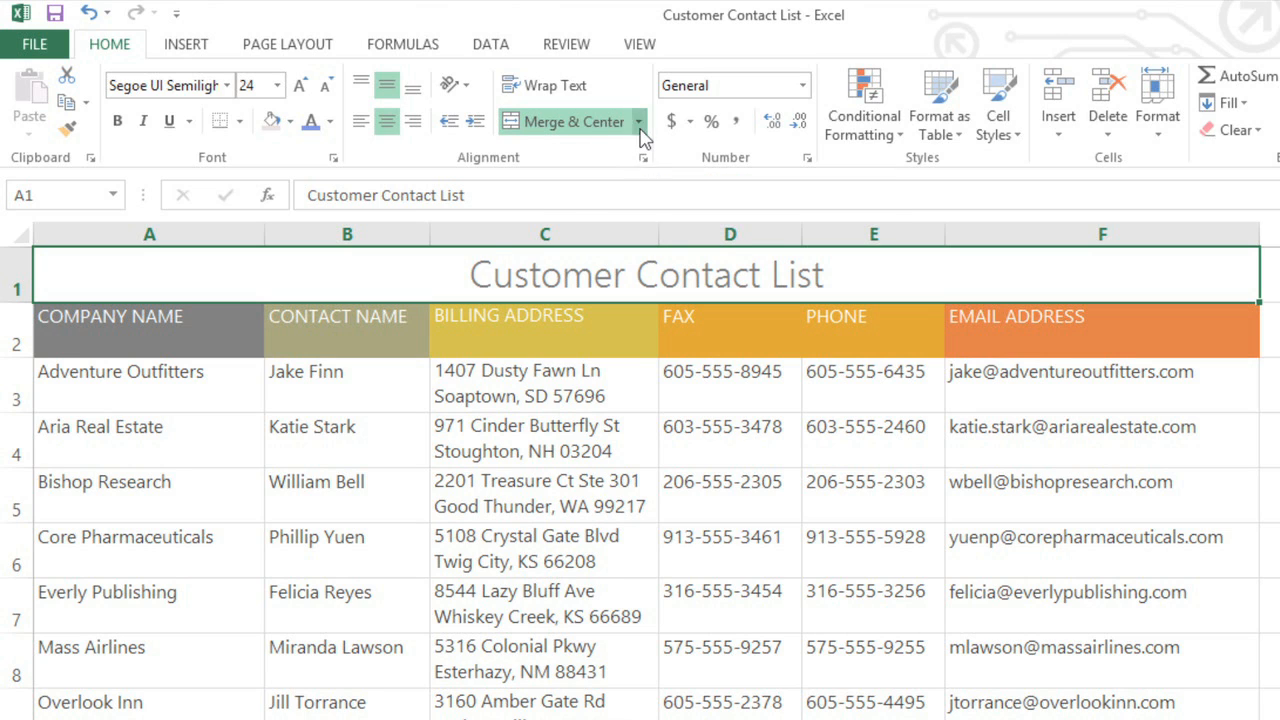
left_click(638, 121)
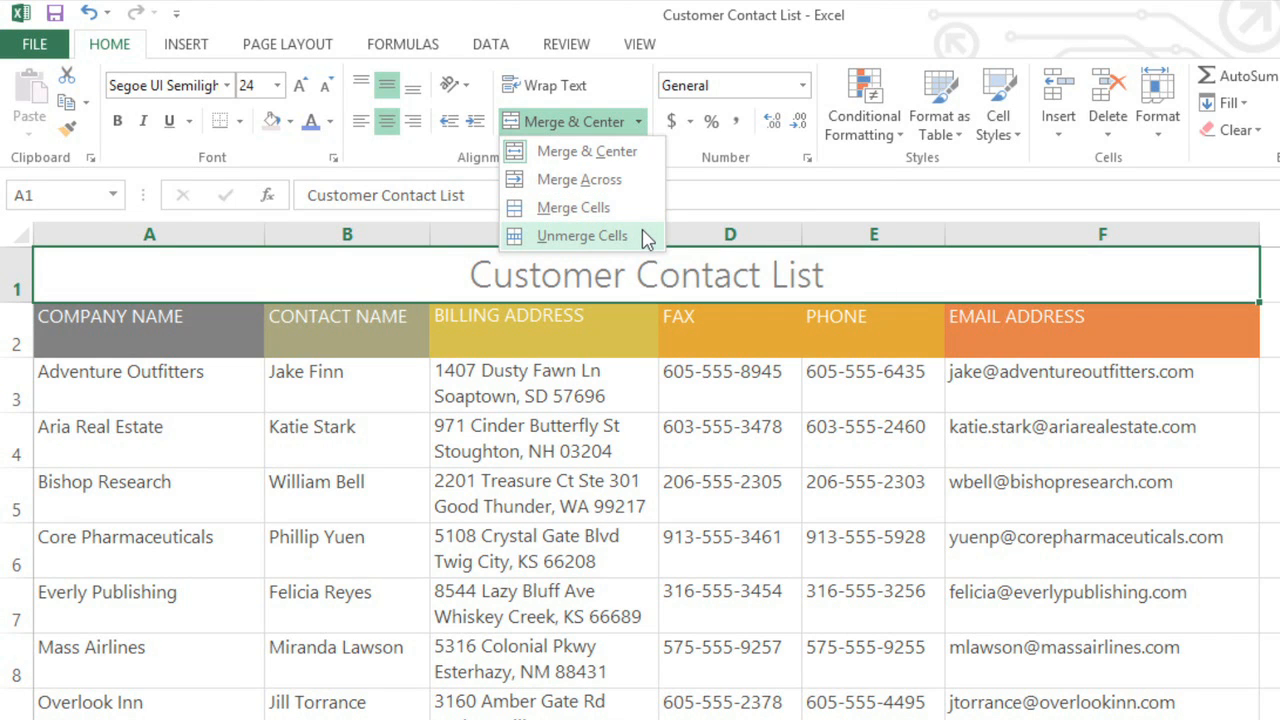
mouse_move(582, 235)
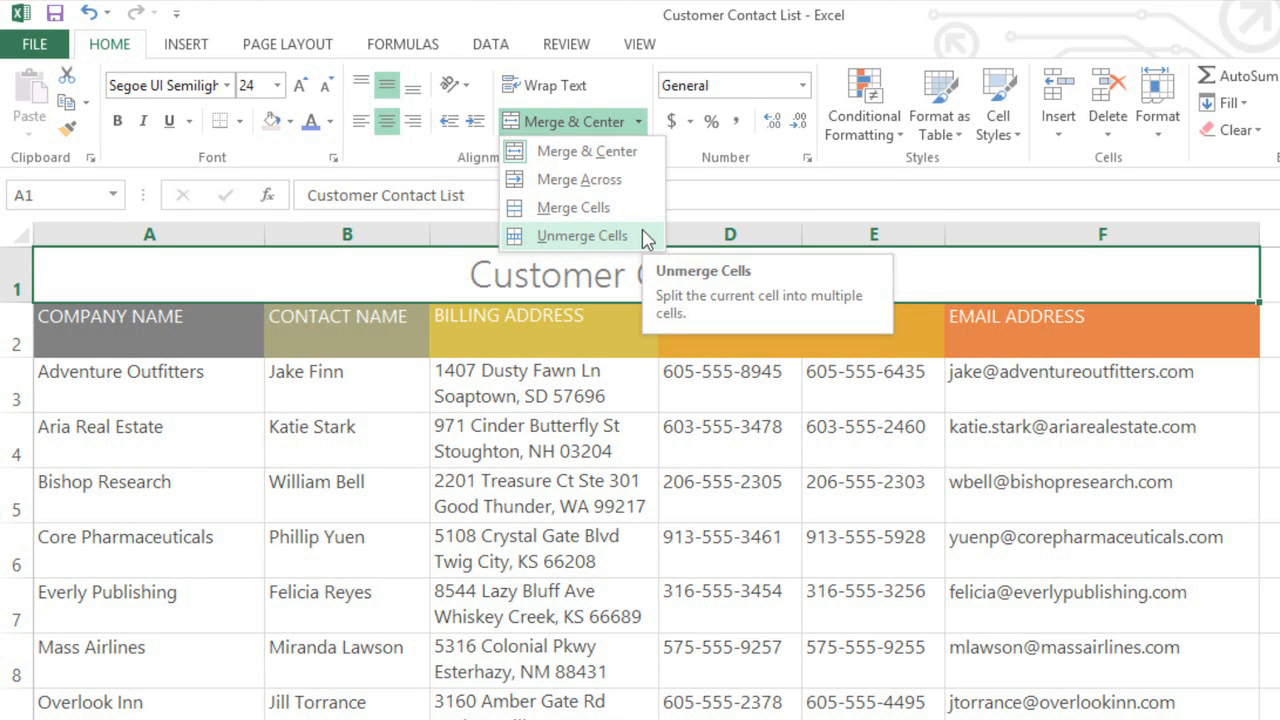